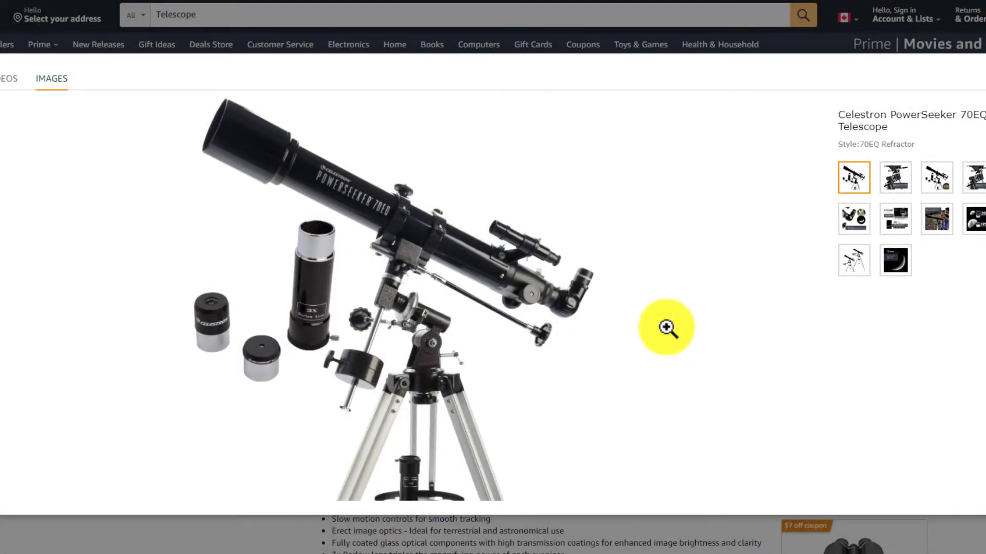
{"action": "mouse_move", "coordinate": [539, 296]}
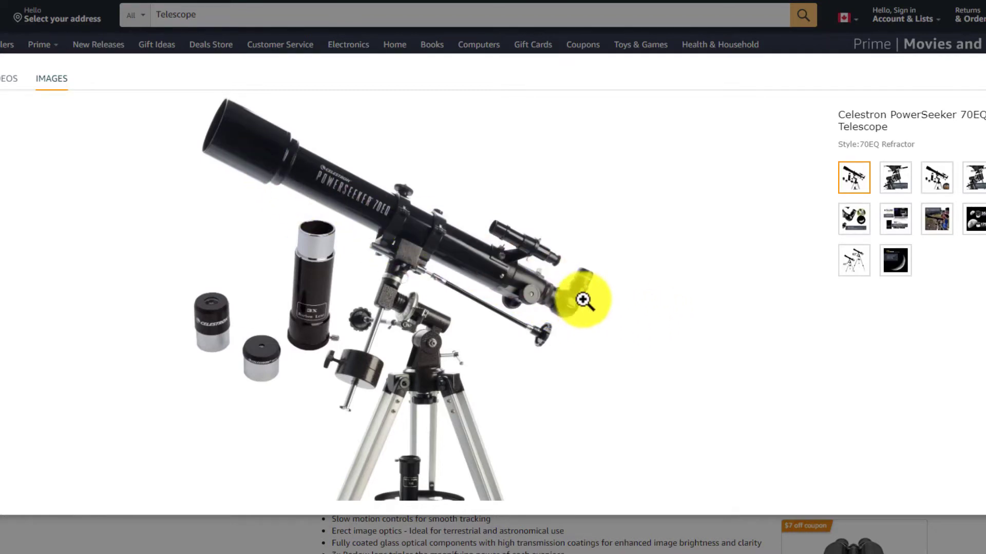
{"action": "mouse_move", "coordinate": [598, 259]}
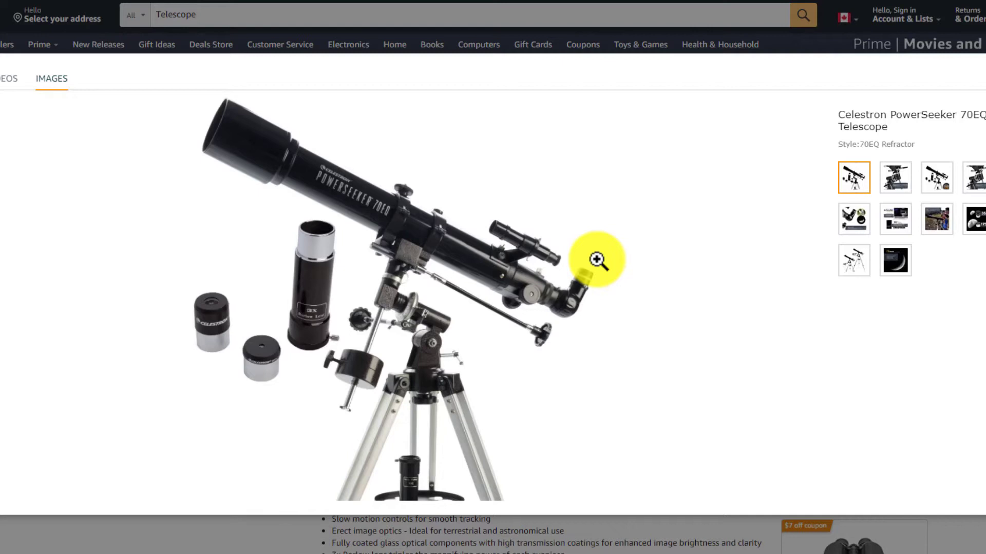
{"action": "mouse_move", "coordinate": [264, 120]}
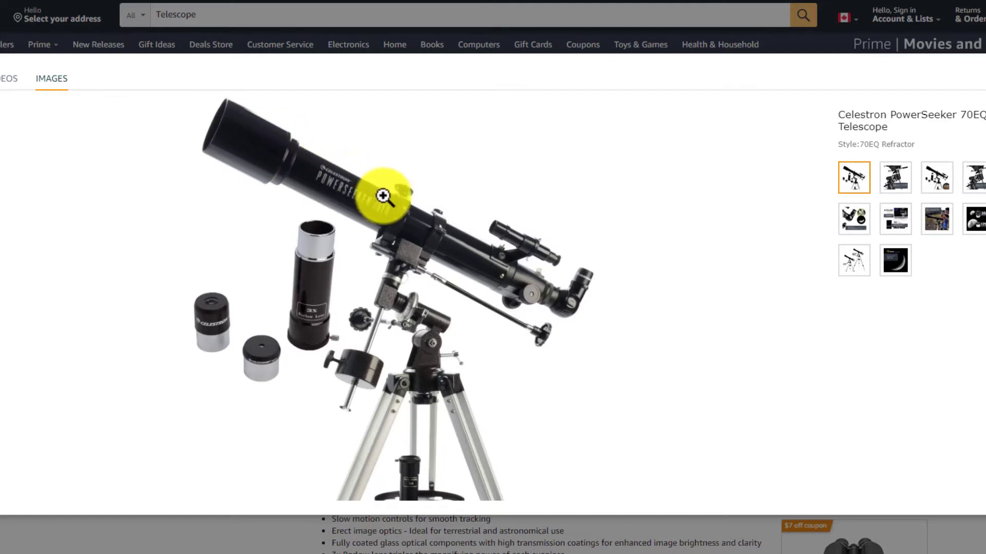
{"action": "mouse_move", "coordinate": [566, 308]}
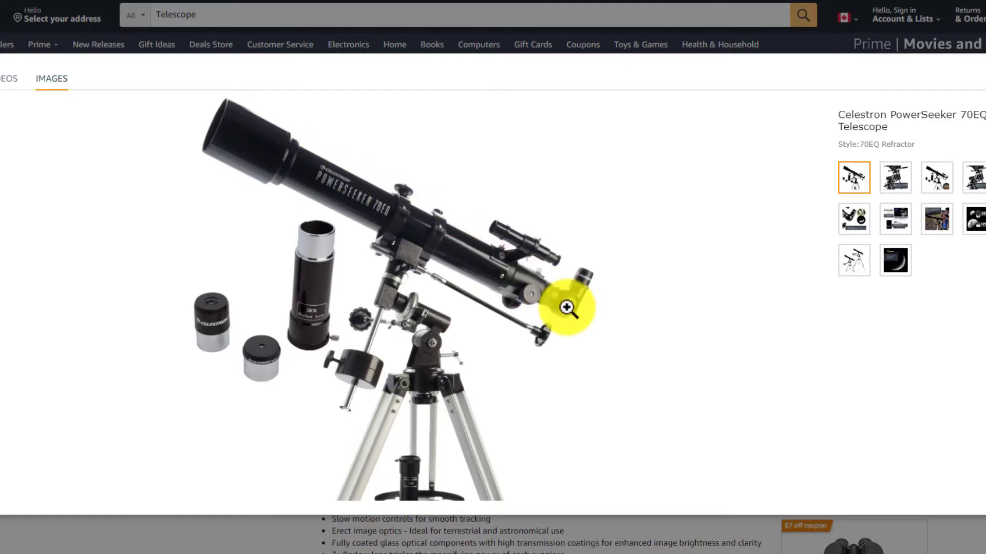
{"action": "mouse_move", "coordinate": [610, 234]}
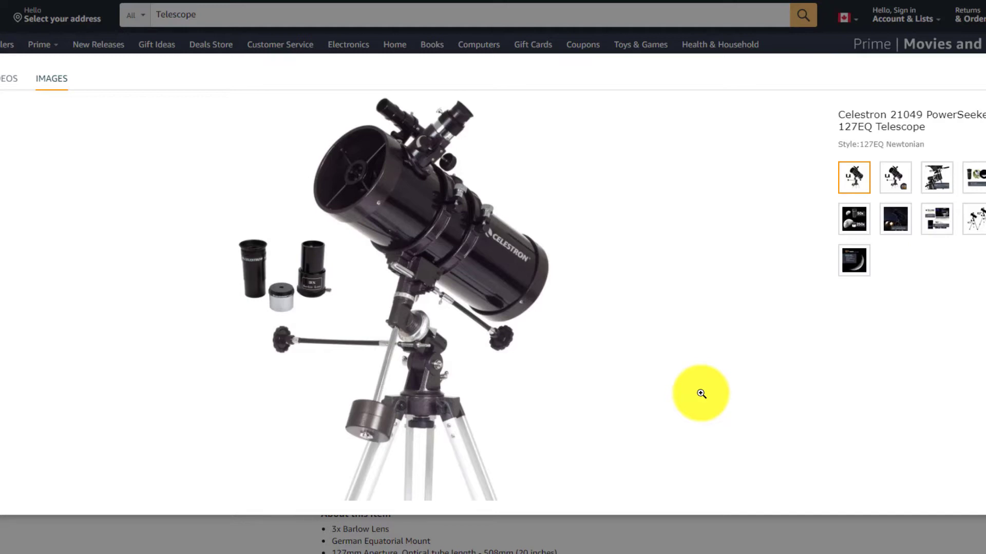
{"action": "mouse_move", "coordinate": [591, 141]}
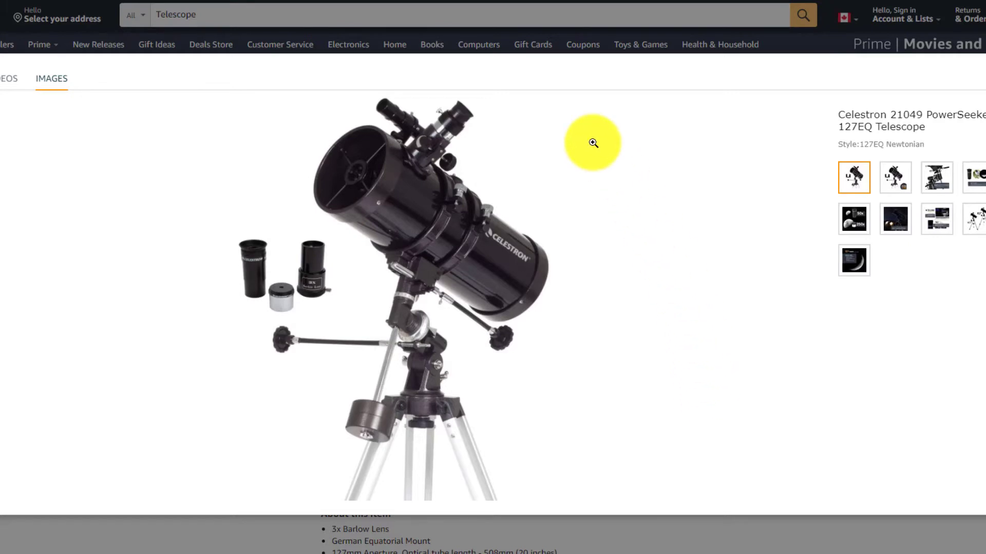
{"action": "mouse_move", "coordinate": [467, 104]}
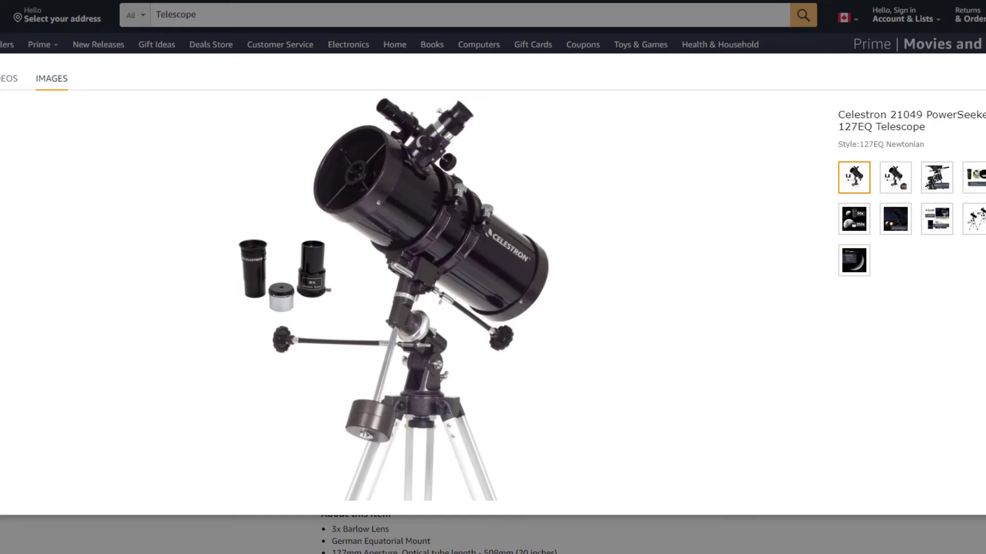
{"action": "mouse_move", "coordinate": [244, 190]}
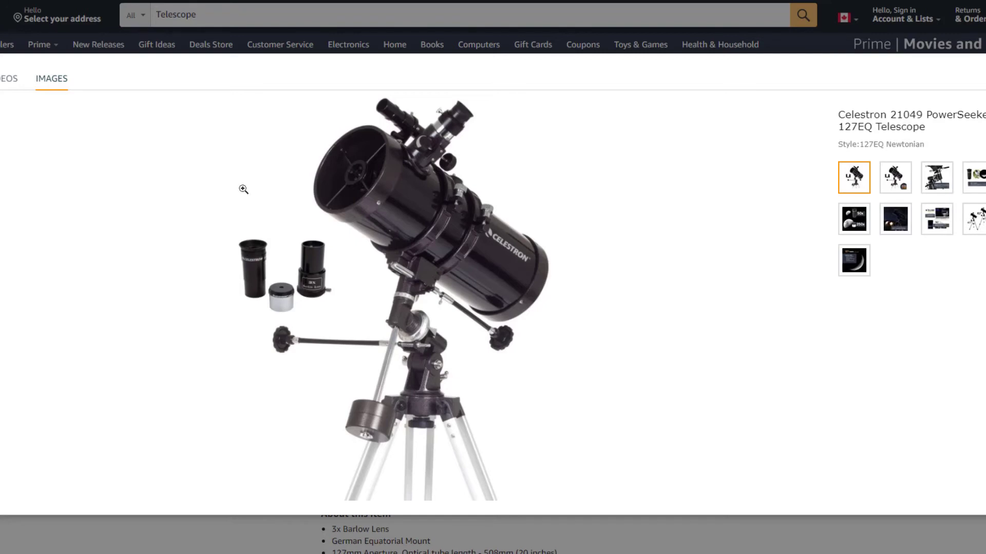